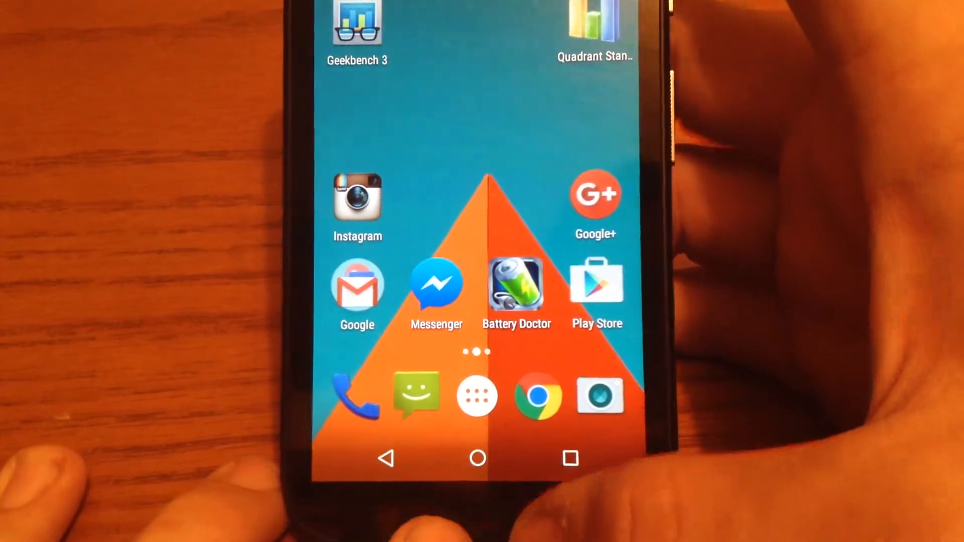
# Swipe to the second home screen page showing Settings, Snapchat, Moto and Gallery.
pyautogui.hscroll(-3)
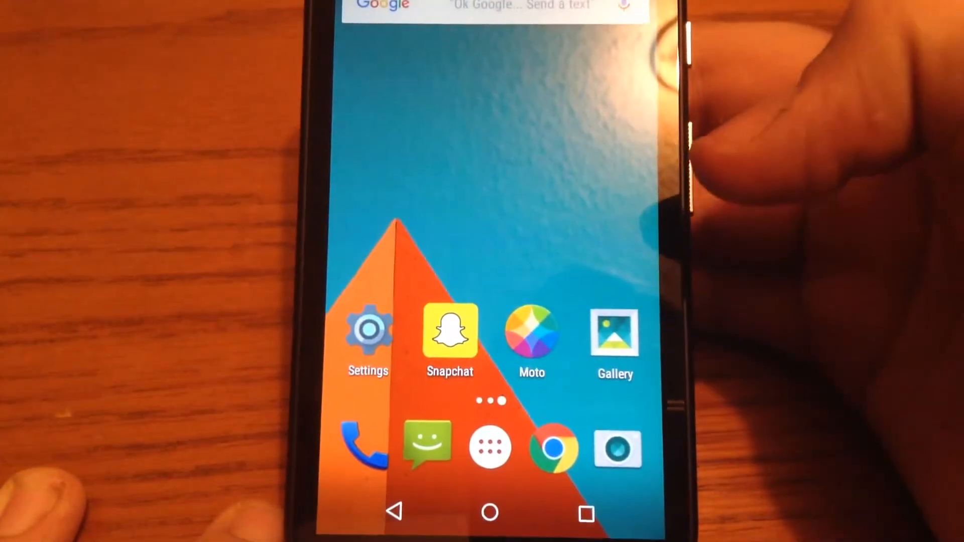
pyautogui.hscroll(-3)
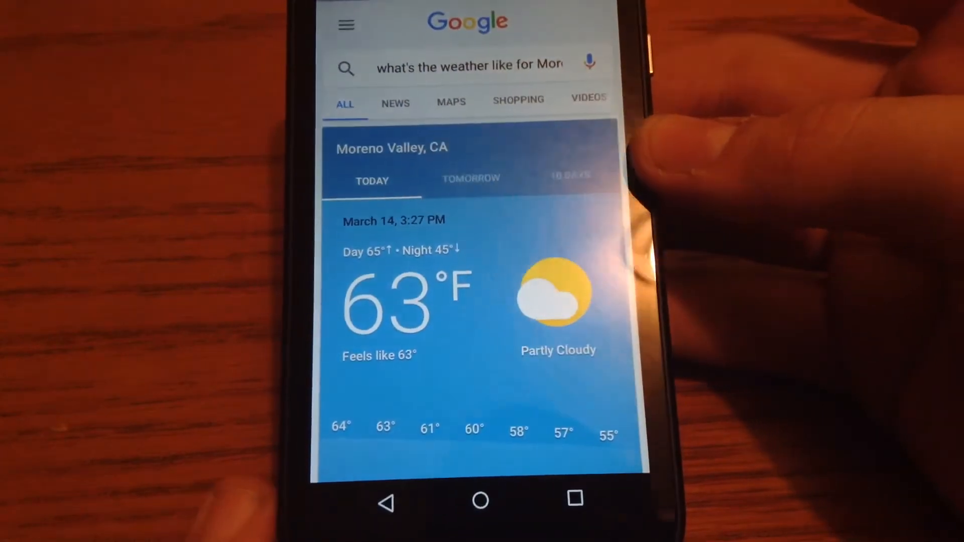
# Scroll the Google Now feed and return to the Moreno Valley 63° Partly Cloudy weather card.
pyautogui.scroll(3)
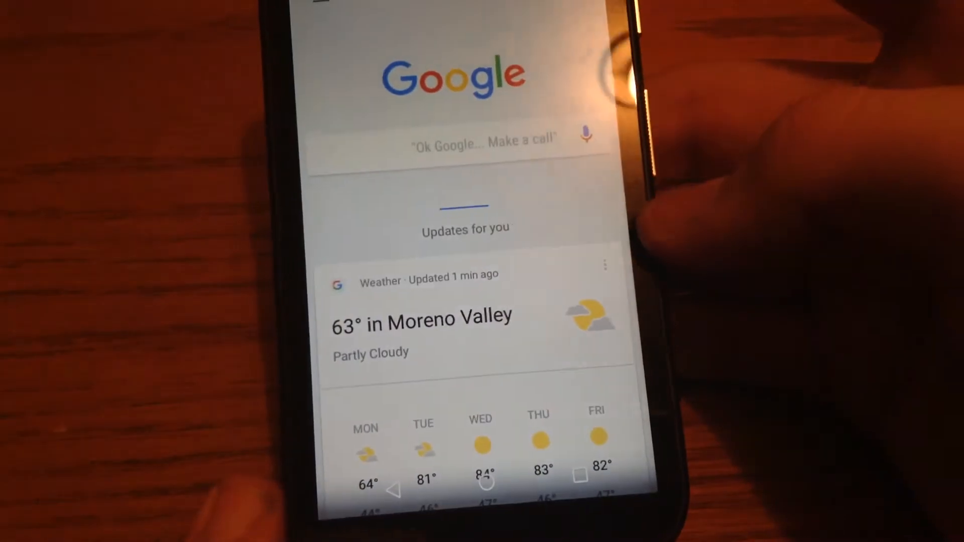
pyautogui.scroll(-3)
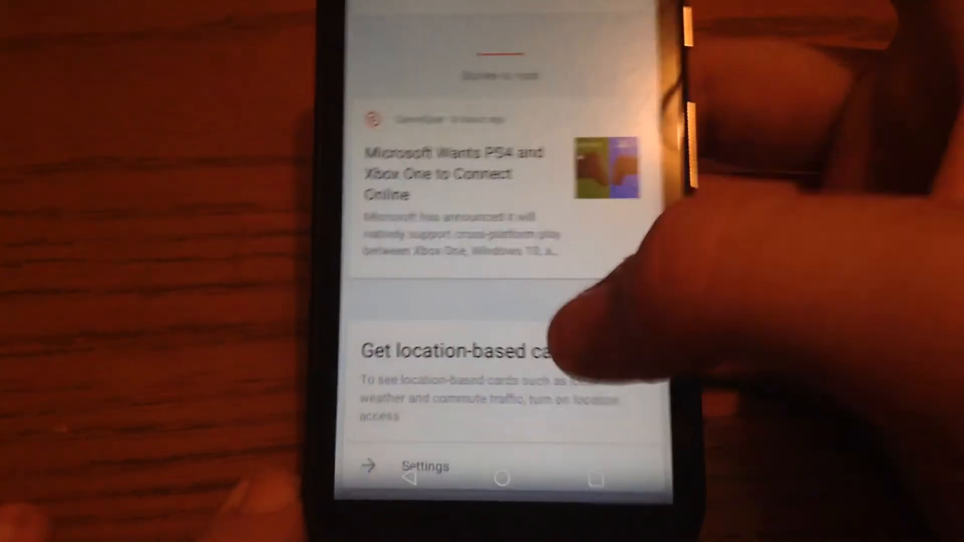
pyautogui.scroll(3)
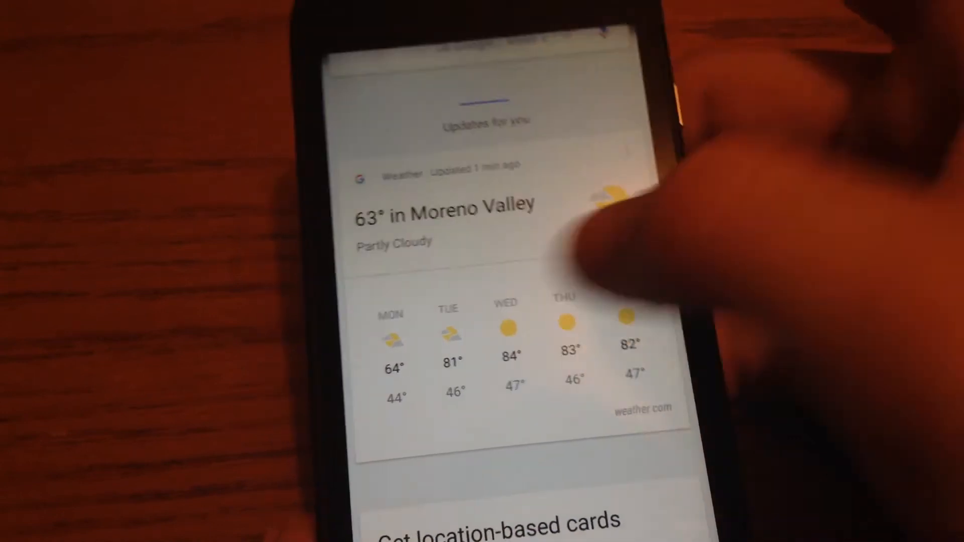
pyautogui.scroll(-3)
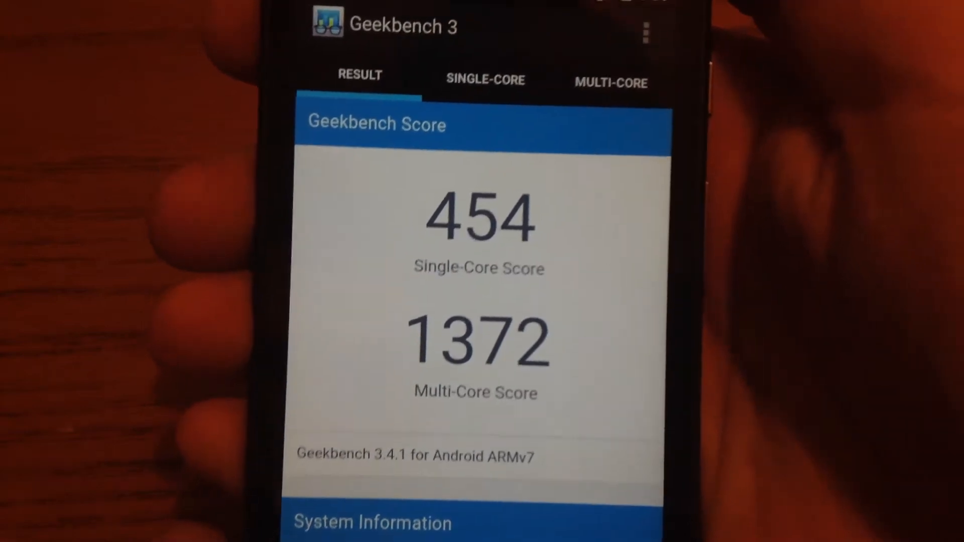
# Review the Geekbench 3 multi-core comparison list, then launch Quadrant Standard from the home screen.
pyautogui.scroll(-3)
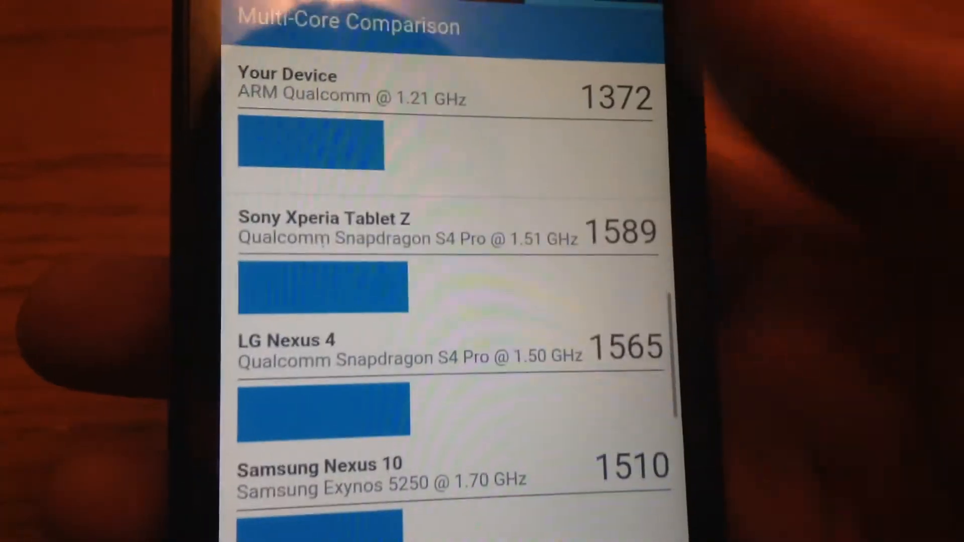
pyautogui.scroll(-3)
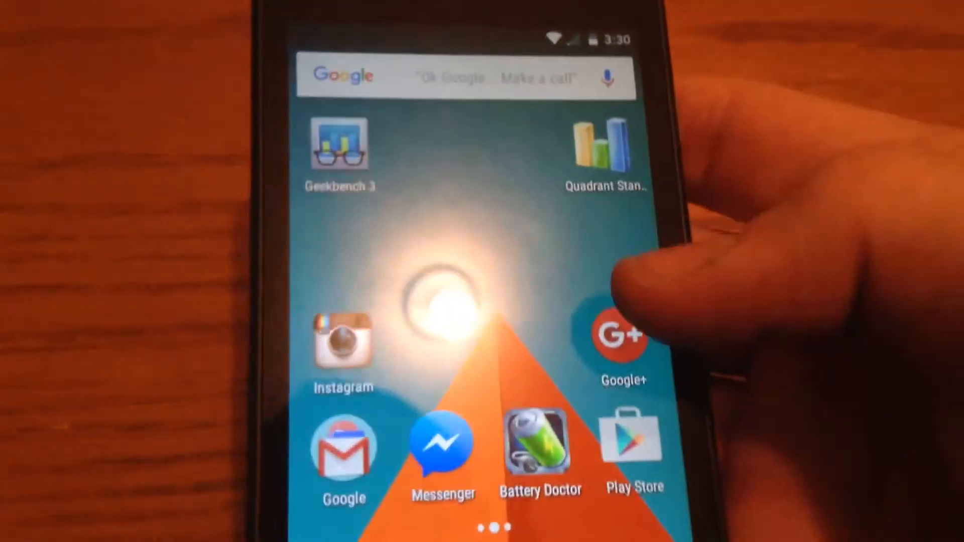
pyautogui.click(604, 148)
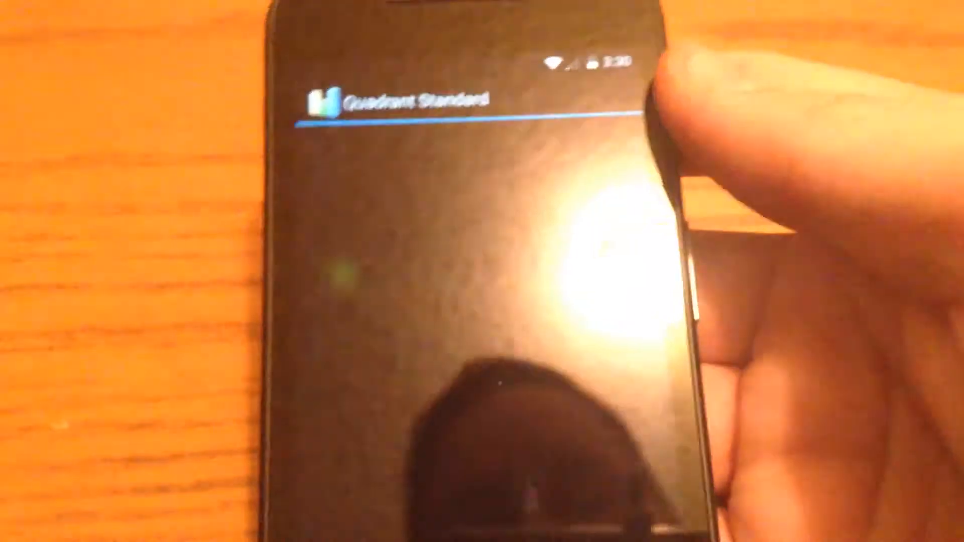